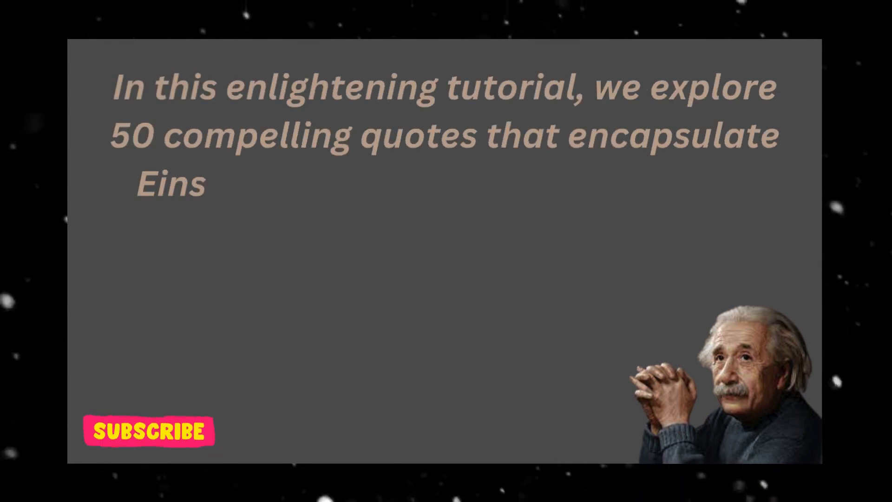
text(tein's vision for a truly enrichin)
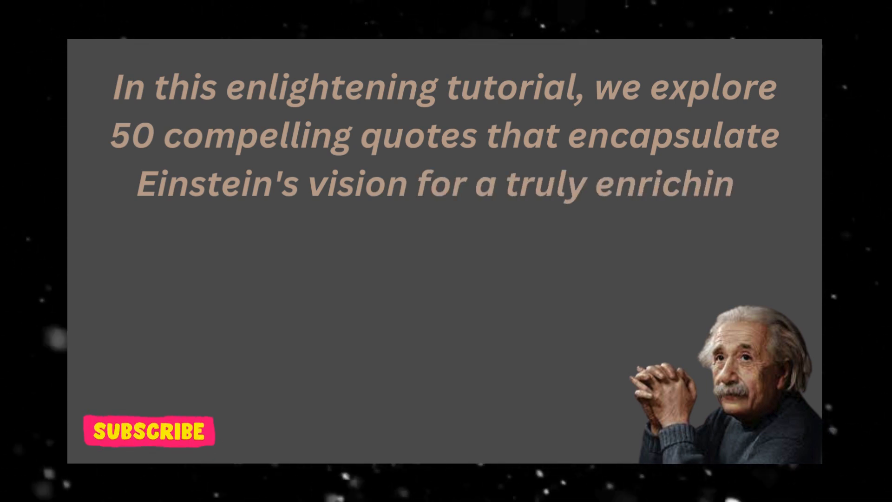